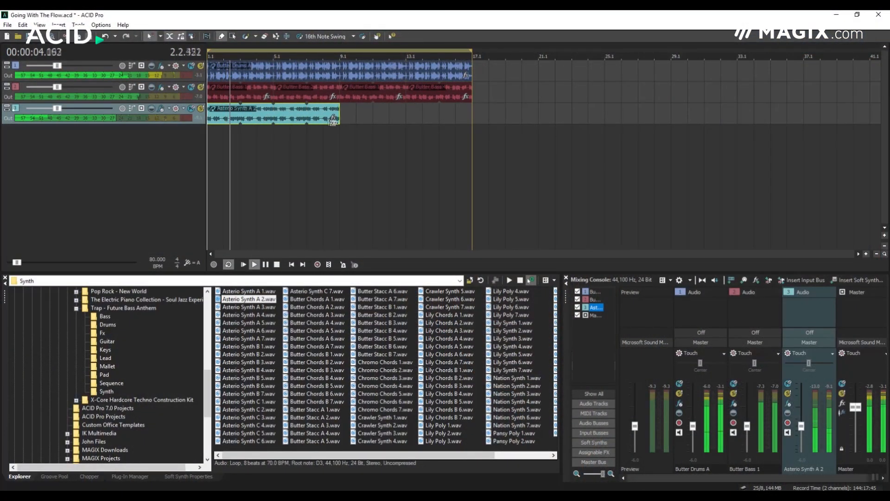
# Step: Preview two Asterio Synth loops, then insert an envelope on the Asterio Synth A 2 event
pyautogui.click(254, 264)
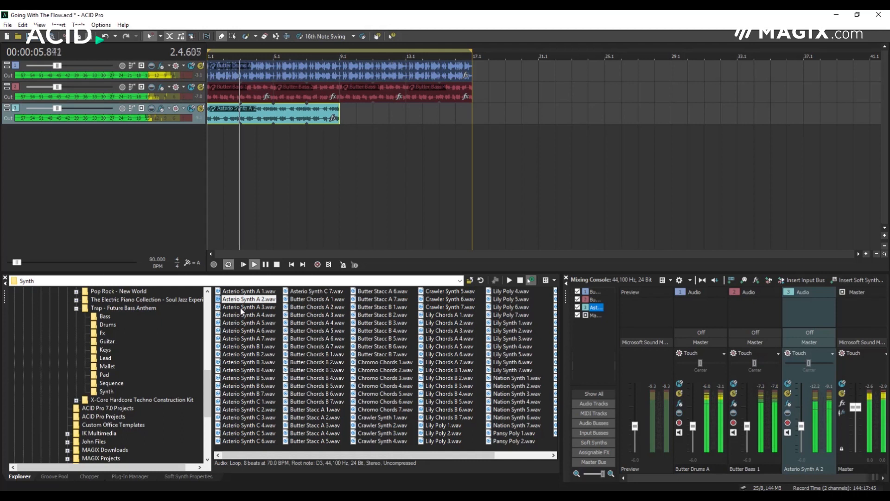
pyautogui.click(248, 306)
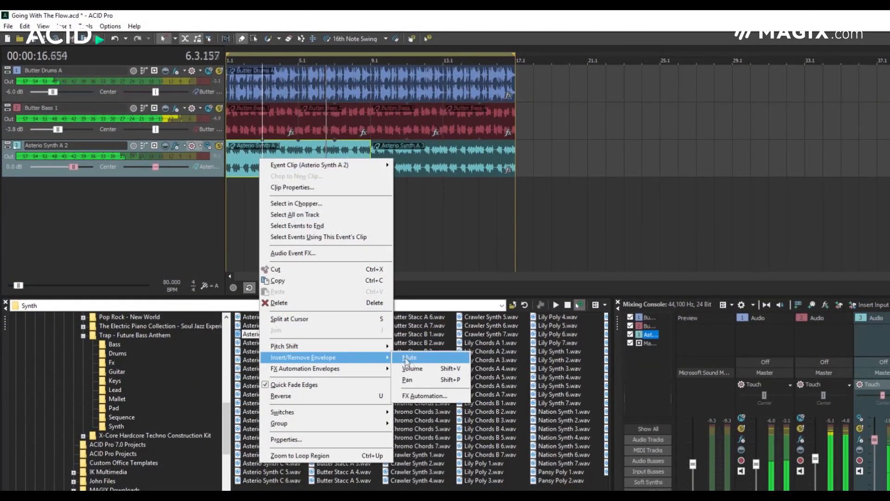
pyautogui.click(412, 368)
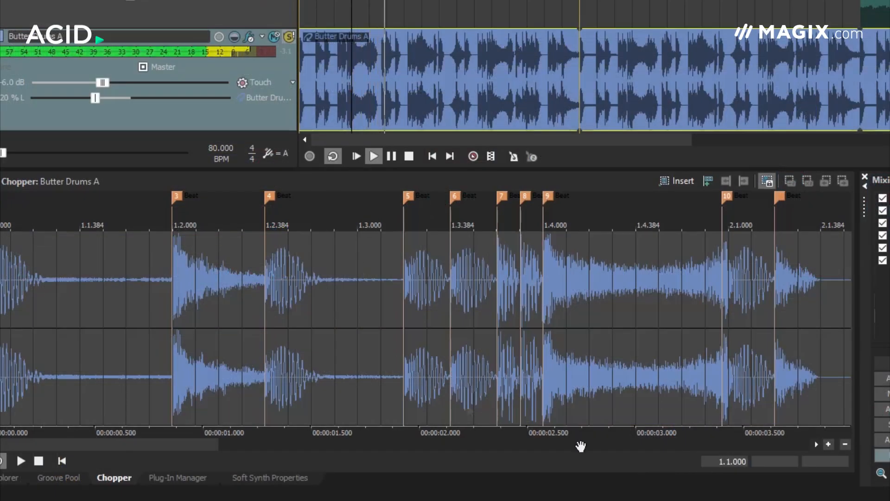
# Step: Select a slice region in the Butter Drums A waveform in Chopper
pyautogui.click(59, 477)
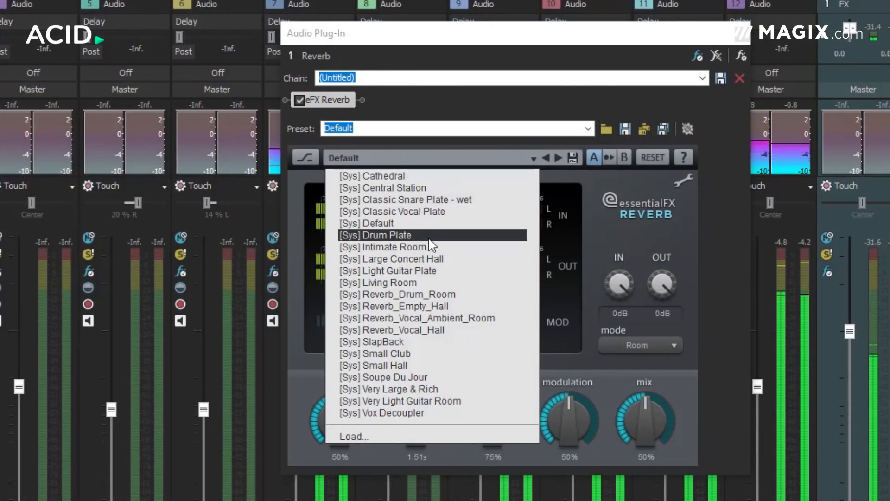
# Step: Choose the [Sys] Intimate Room preset in the eFX Reverb plug-in
pyautogui.click(385, 246)
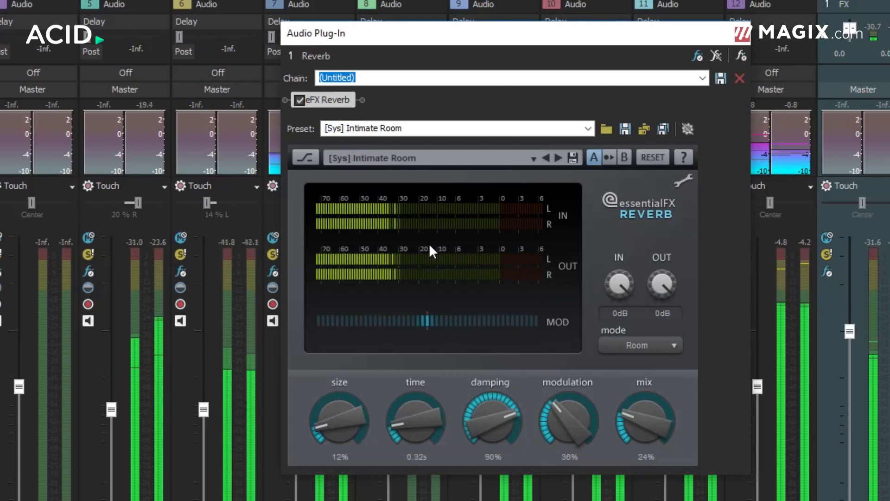
pyautogui.moveTo(526, 187)
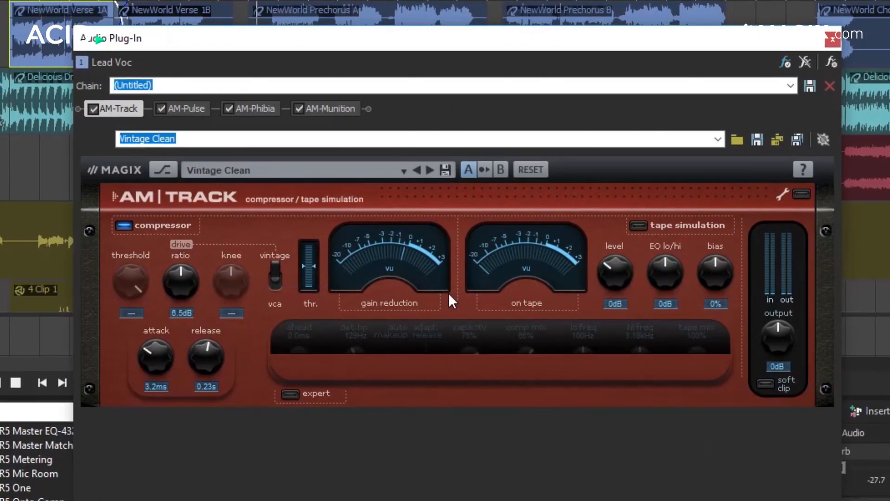
# Step: View the AM-Pulse, TR5 Saturator X and TR5 Black 76 settings on the A Gtr chain
pyautogui.click(189, 107)
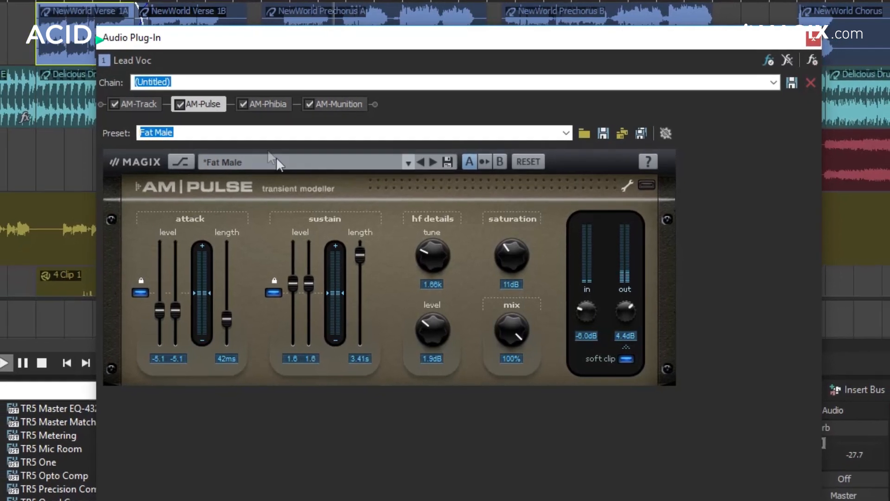
pyautogui.click(339, 104)
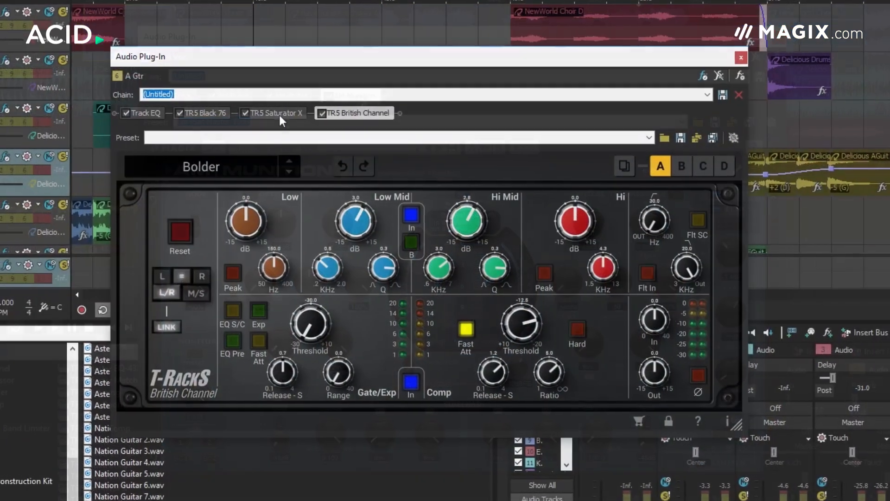
pyautogui.click(276, 124)
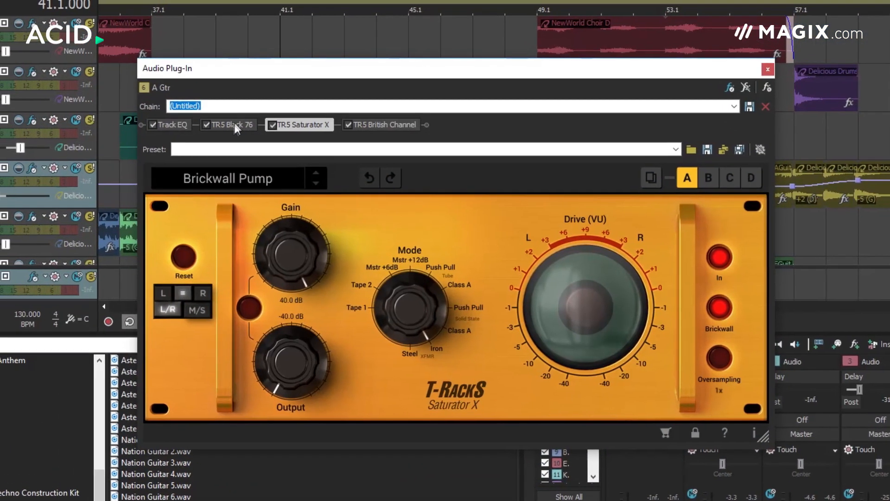
pyautogui.click(230, 124)
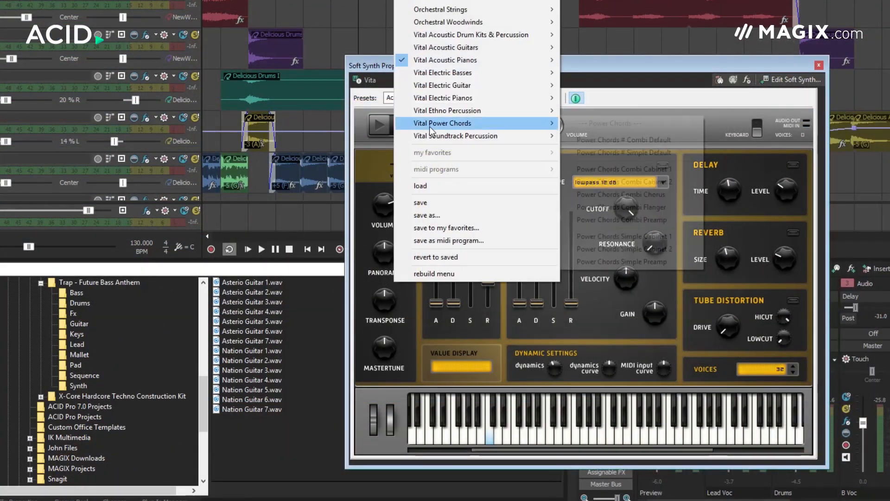
pyautogui.moveTo(448, 85)
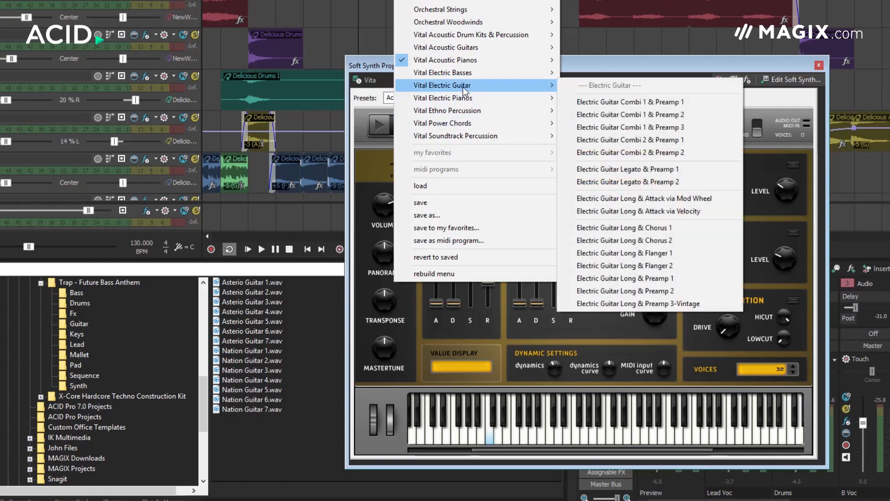
# Step: Load a Vital Electric Guitar preset into Vita
pyautogui.click(631, 102)
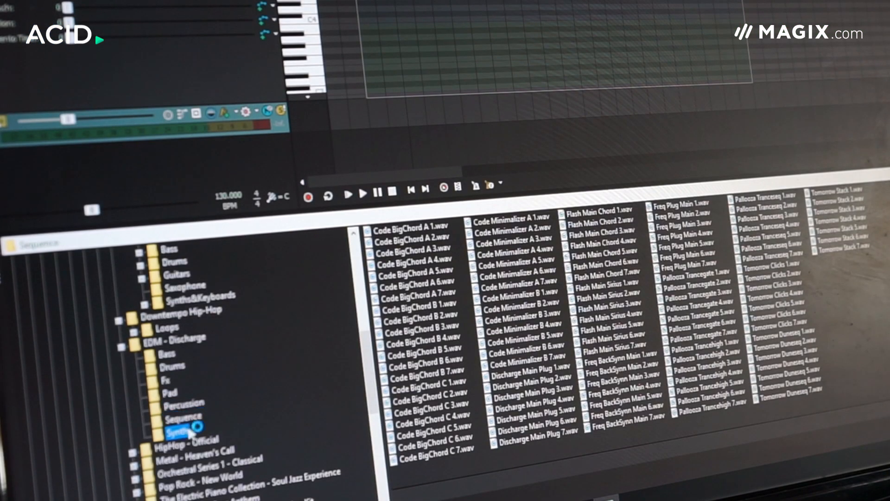
# Step: Open the EDM - Discharge Synth folder to list its loops
pyautogui.click(180, 431)
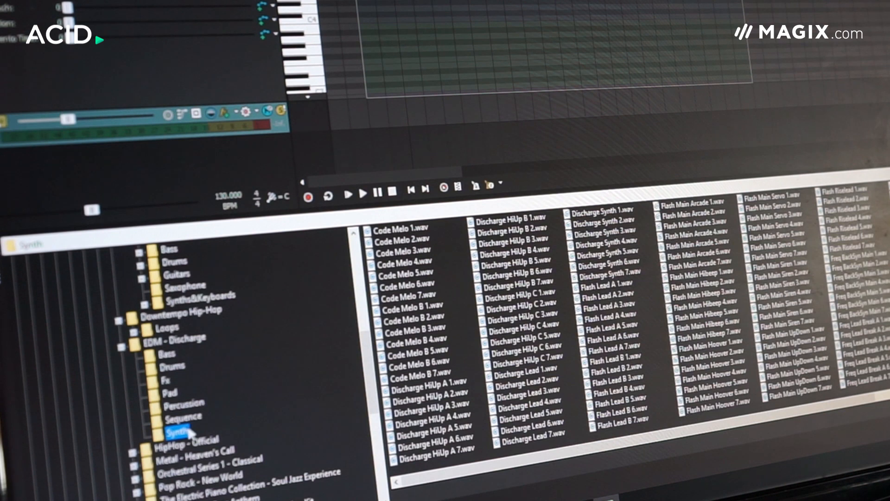